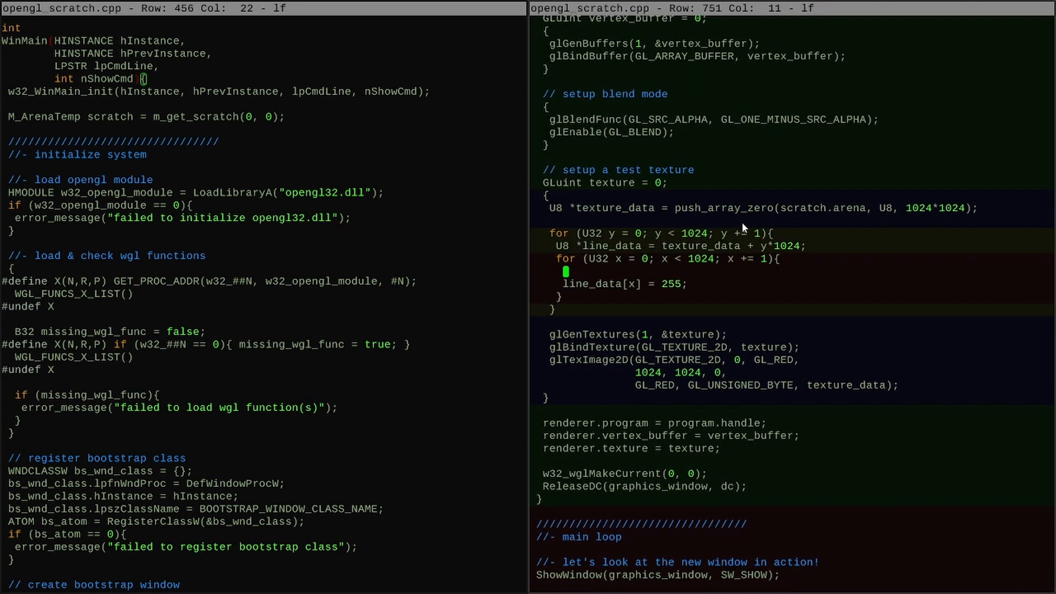
- Set each test-texture pixel to ((x/40) + (y/40)) to form diagonal stripes
type("(x/40) + (y/40)")
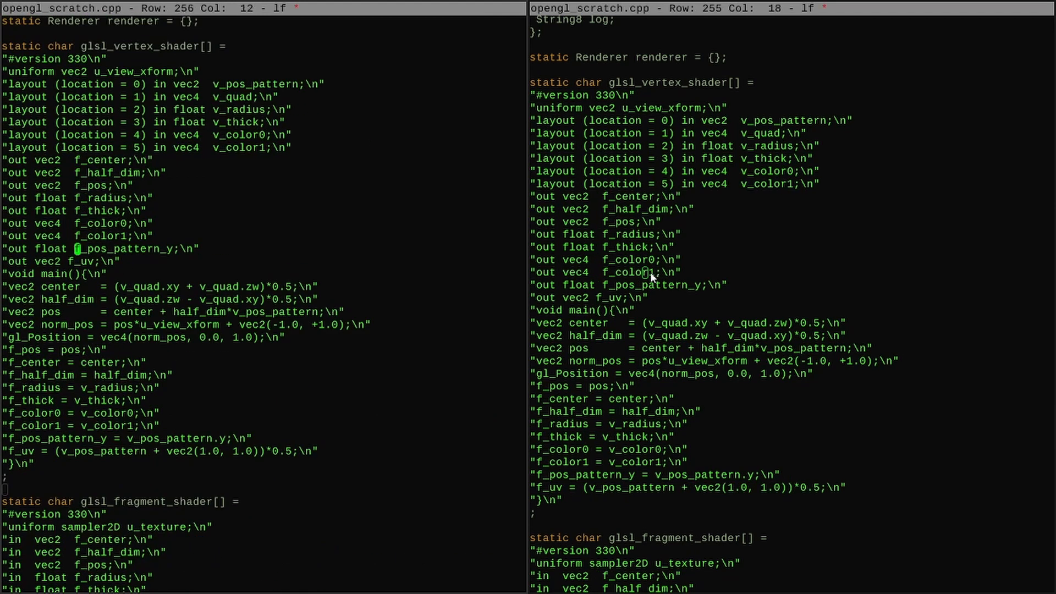
- Scroll through the shaders to add the f_uv output and u_texture sampler
scroll("down", 3)
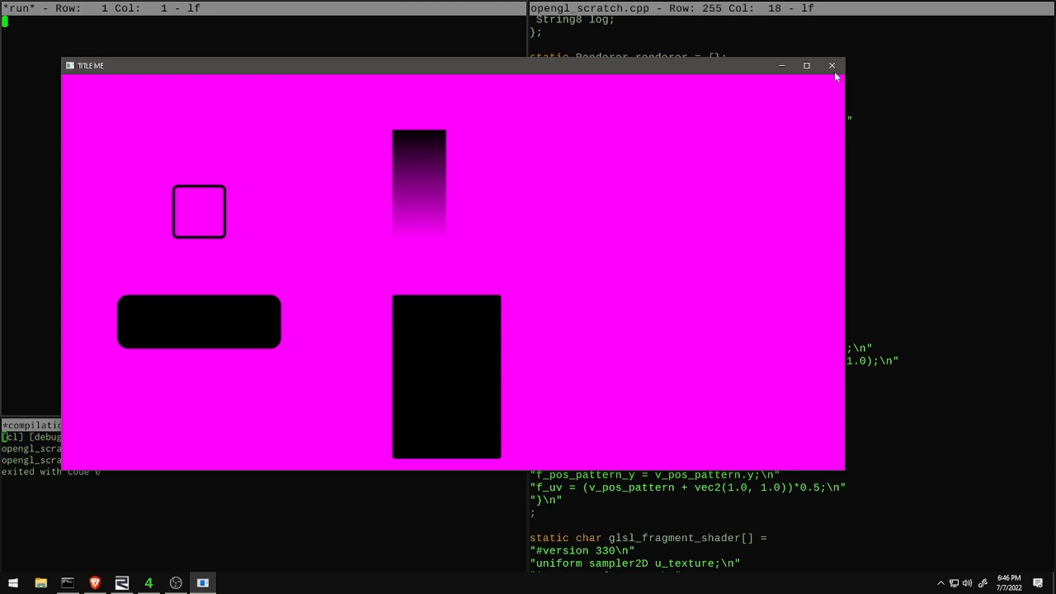
- Close the running renderer window after checking the untextured rectangles
left_click(831, 65)
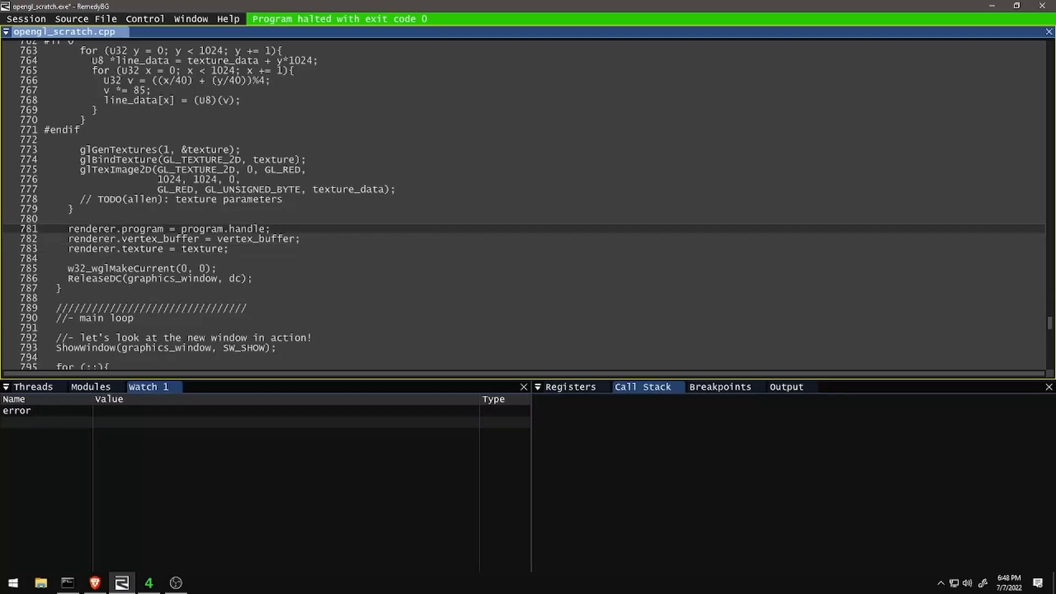
- Step through the test texture setup code in RemedyBG
key("F10")
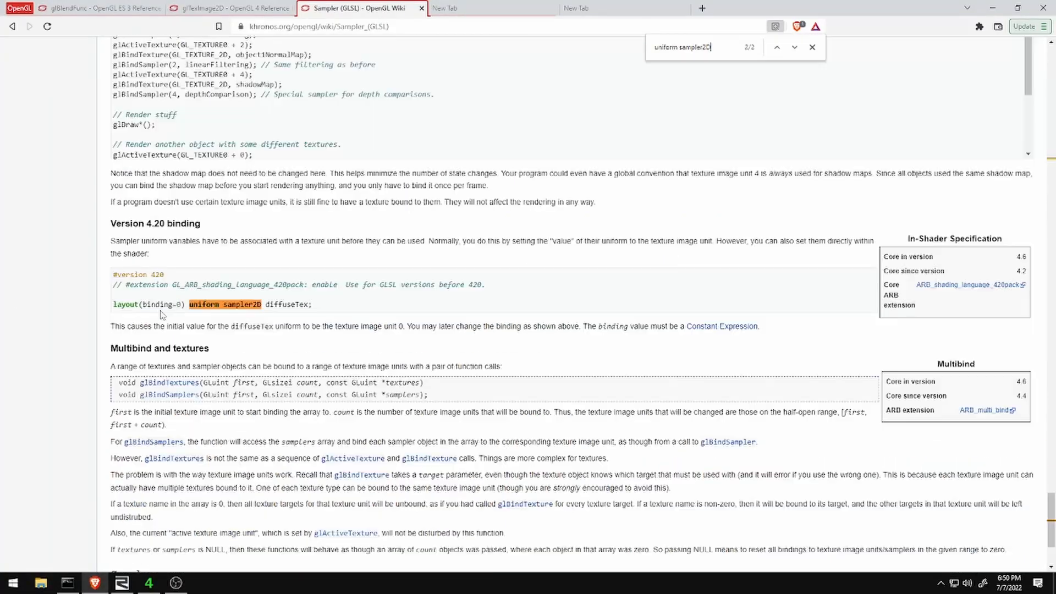
- Read the Multibind and sampler type sections, stepping through 'normalized' matches
left_click_drag(147, 366, 340, 366)
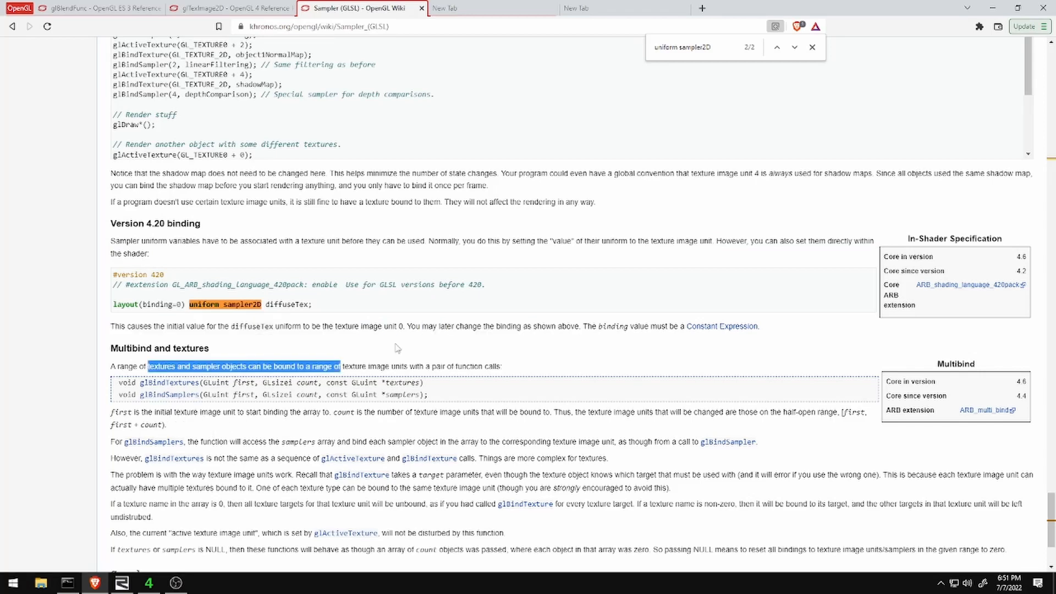
scroll("down", 3)
type("normalized")
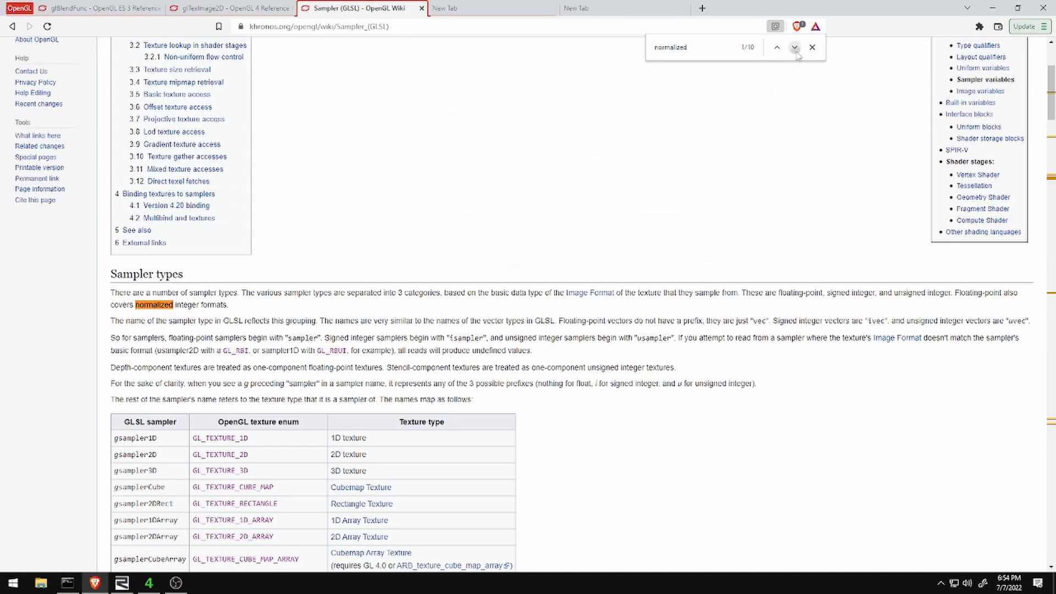
left_click(793, 47)
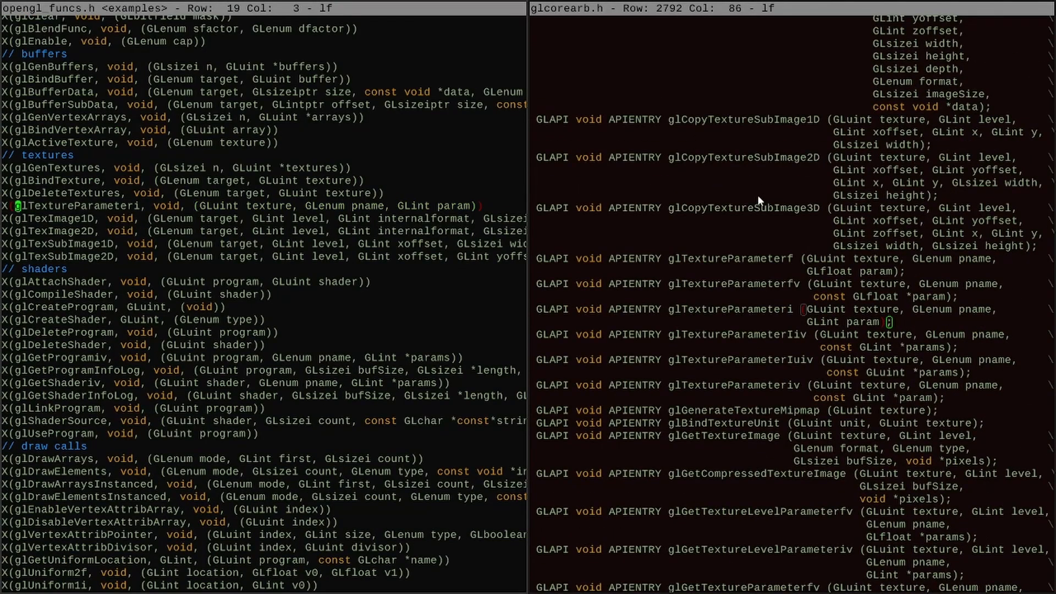
key("alt+tab")
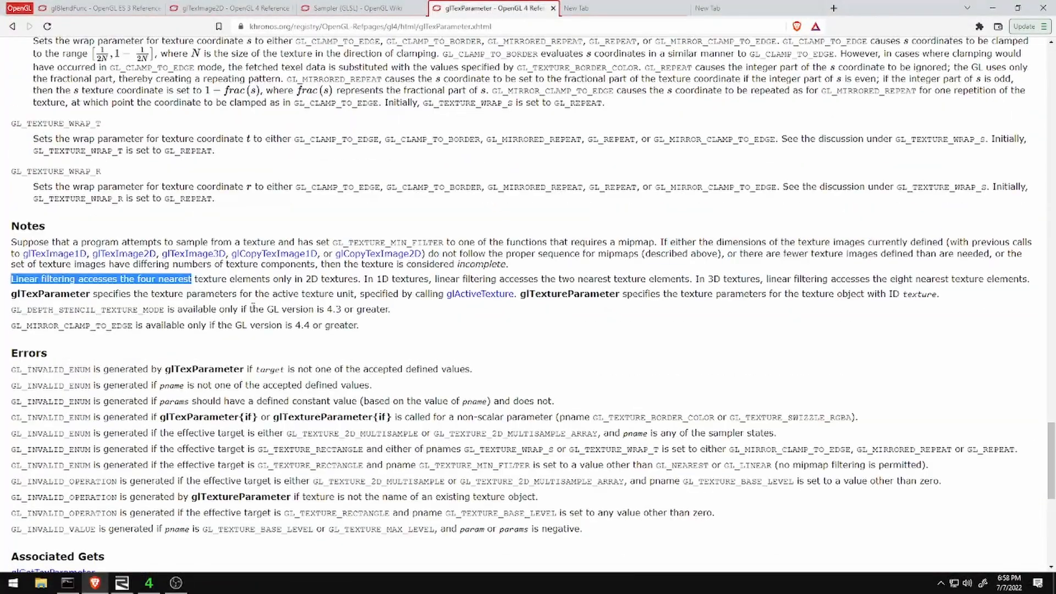
- Add LINEAR filtering and CLAMP_TO_EDGE wrapping, then run and close the striped-rectangle window
scroll("up", 3)
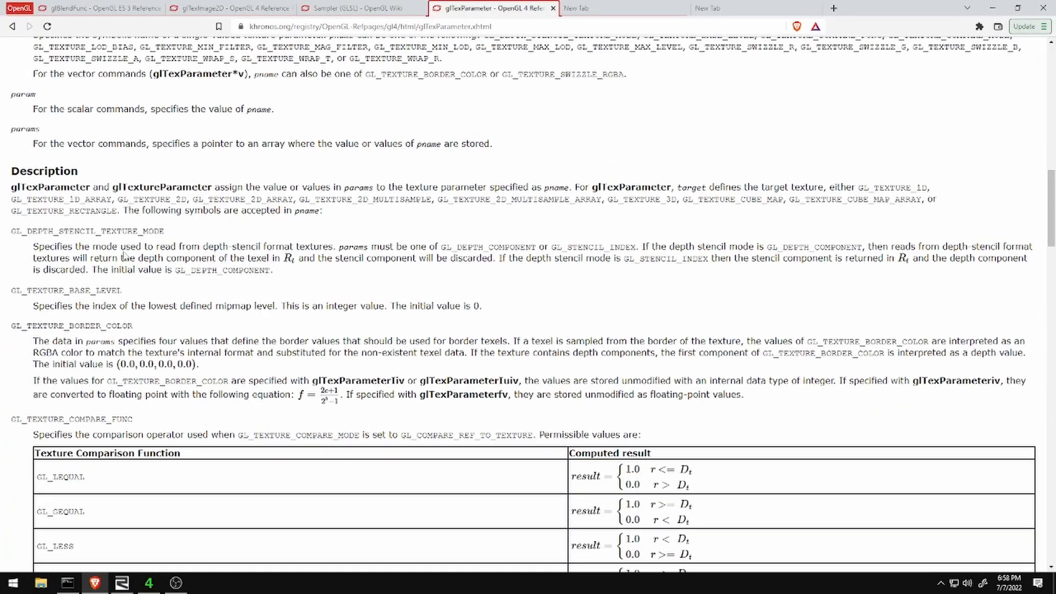
key("alt+tab")
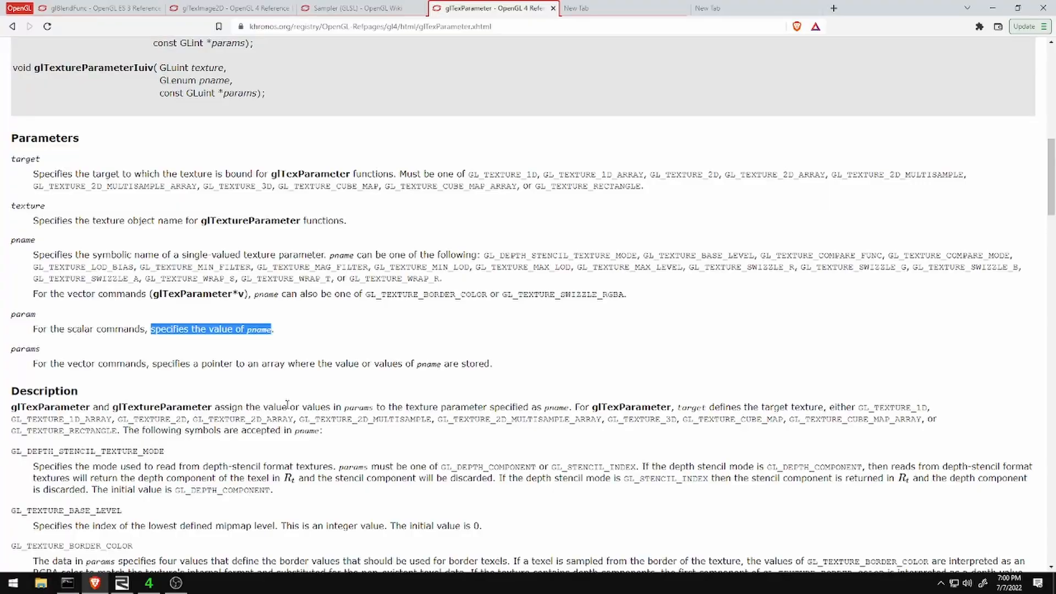
scroll("down", 3)
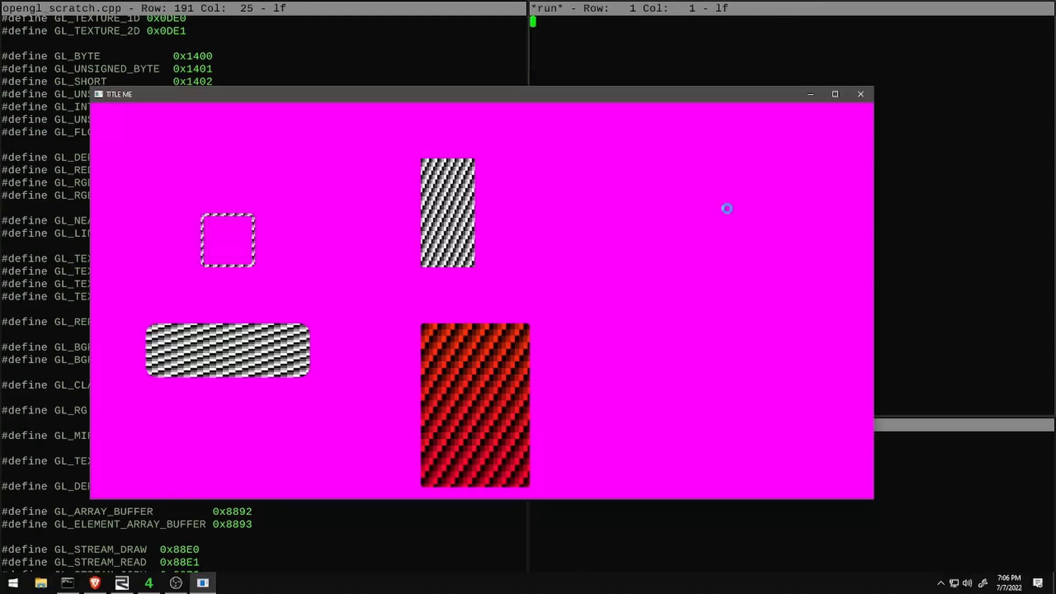
left_click(860, 94)
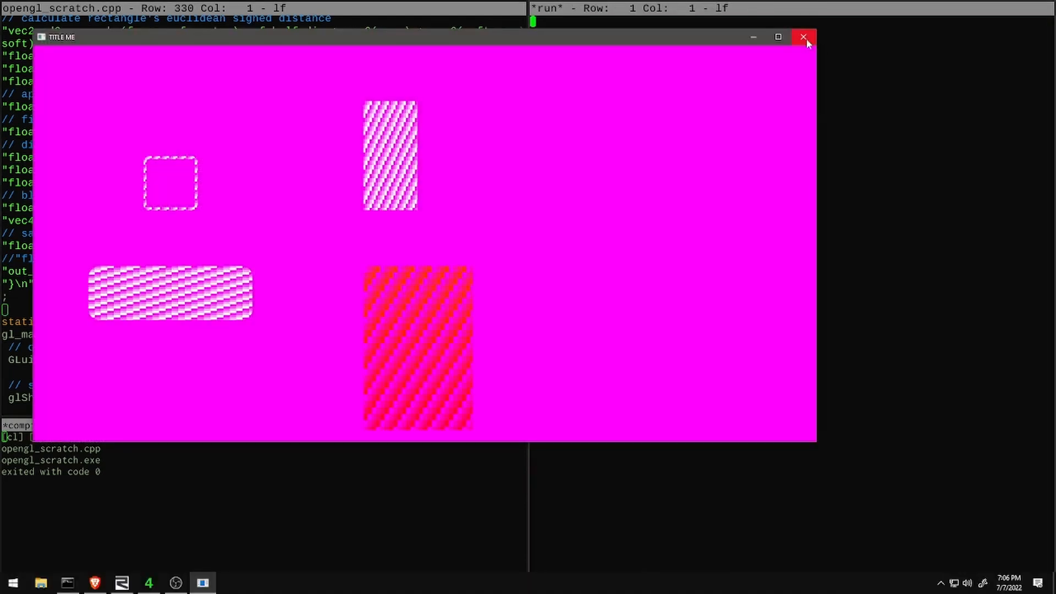
left_click(803, 37)
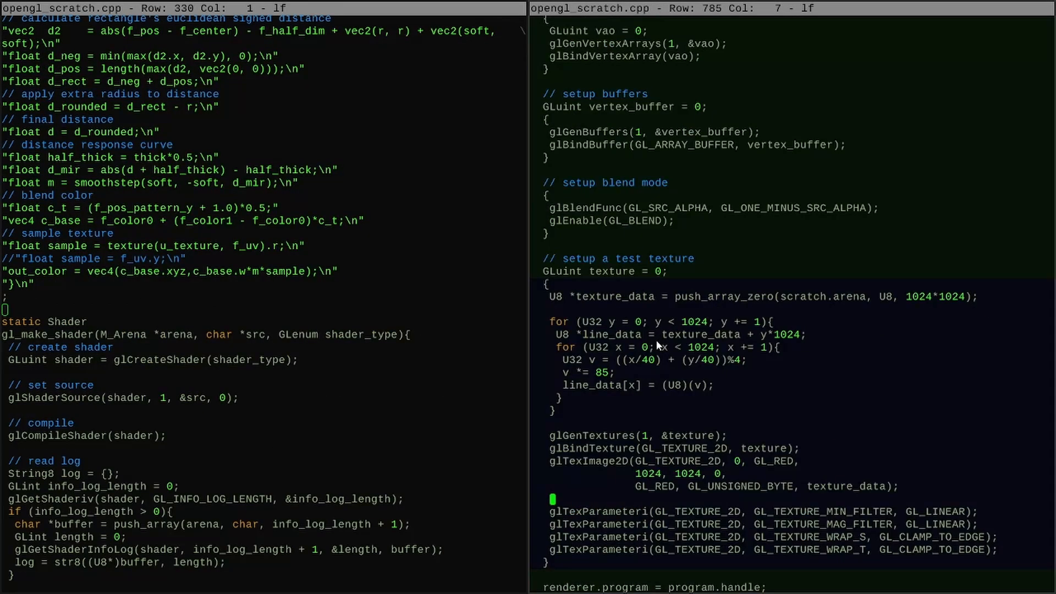
- Add the v_uv attribute at location 2 and UV coordinates for the first quad
scroll("down", 3)
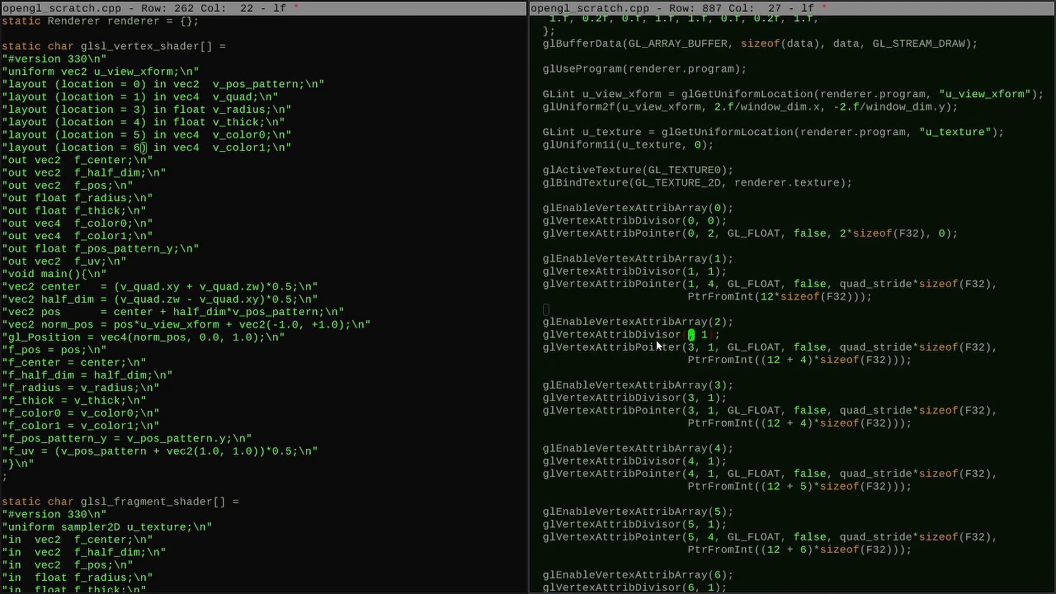
scroll("down", 3)
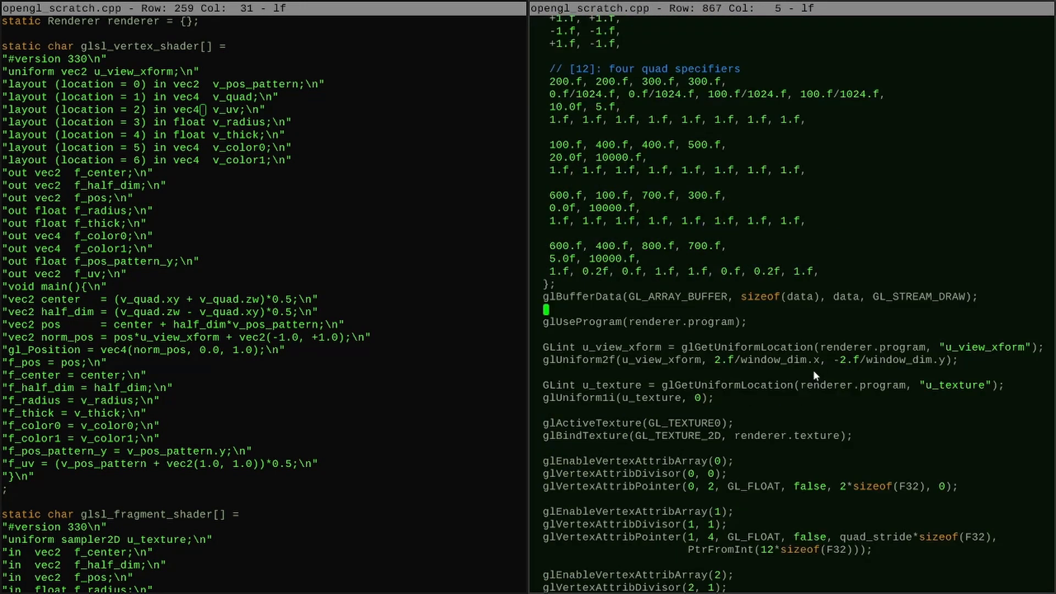
key("Down")
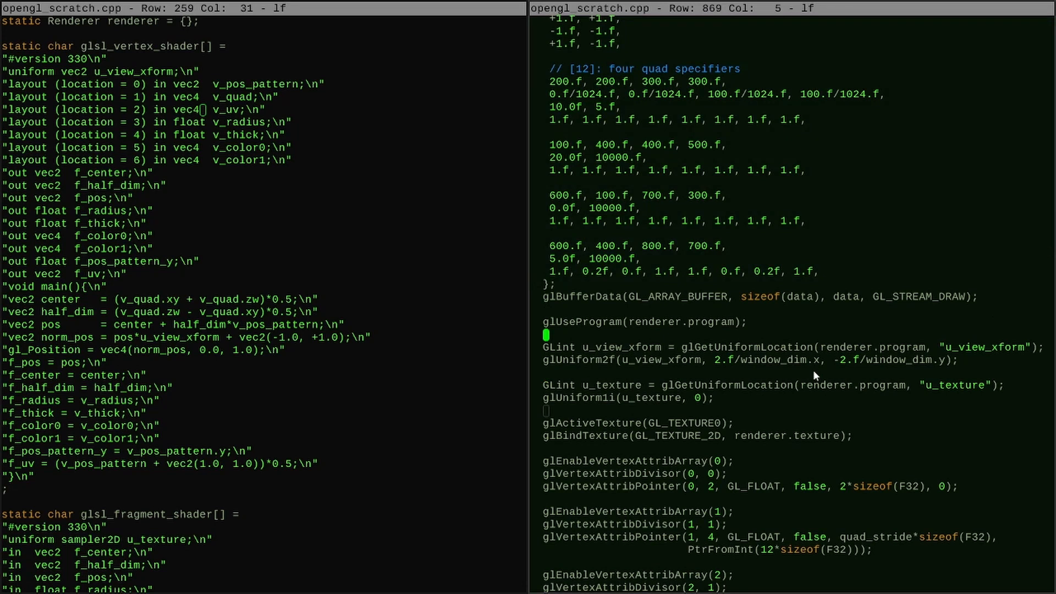